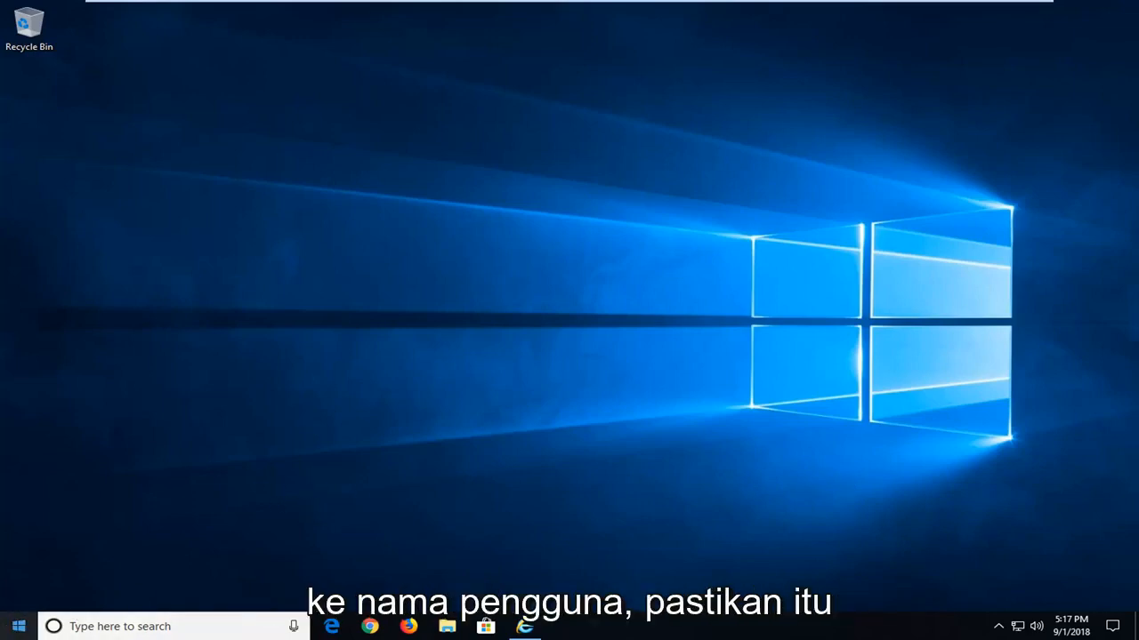
Bring up the Start menu, glancing at the power options first
{"action": "left_click", "coordinate": [17, 626]}
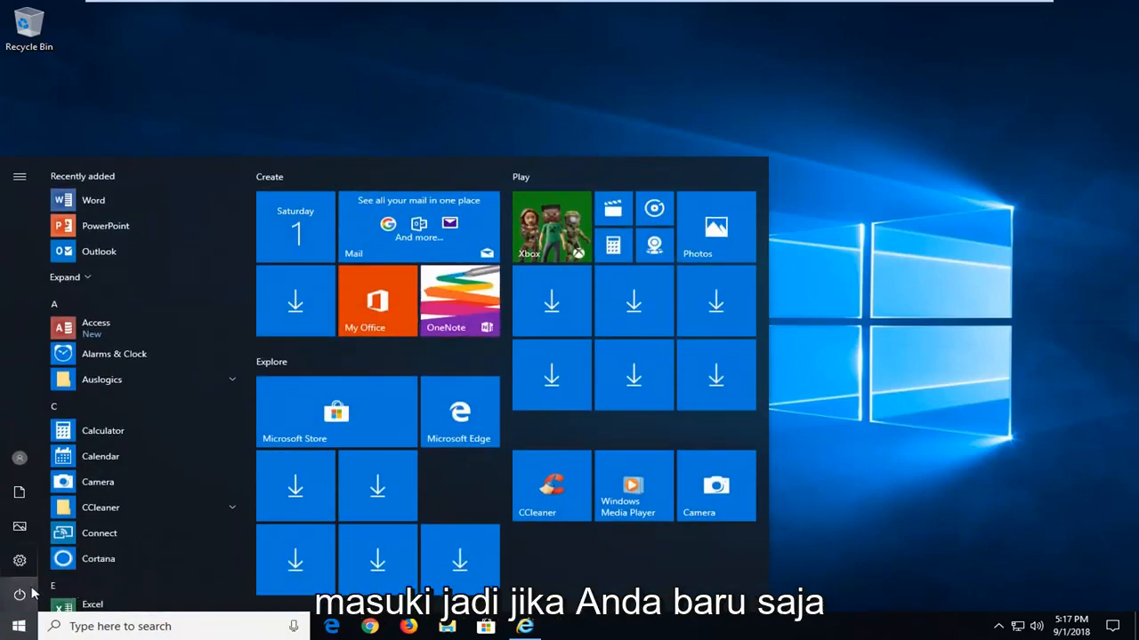
{"action": "left_click", "coordinate": [18, 594]}
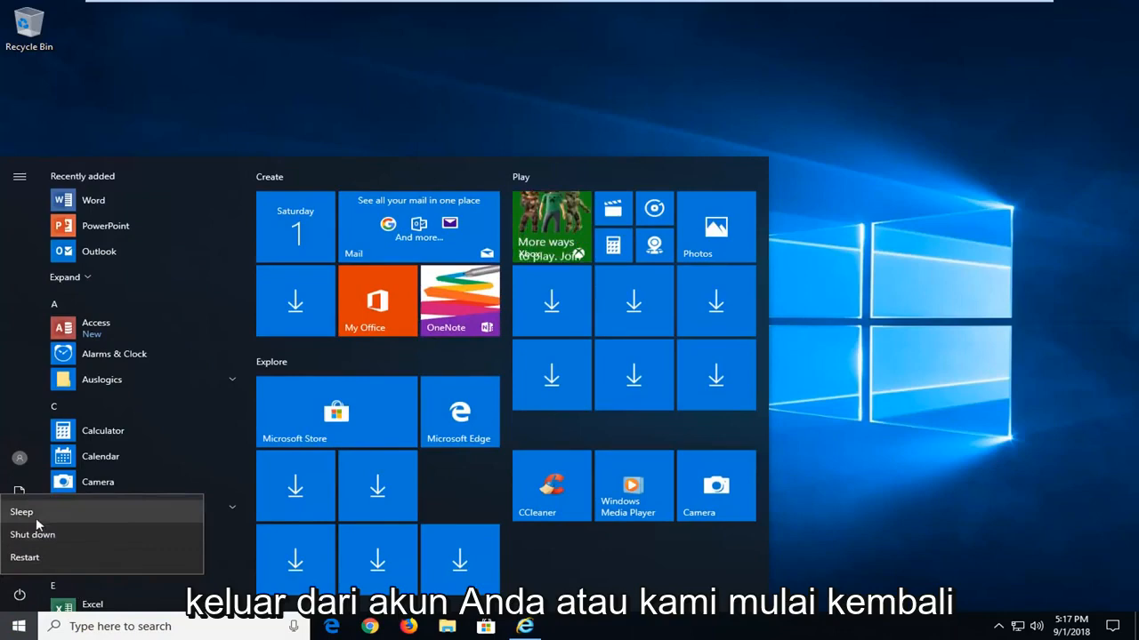
{"action": "mouse_move", "coordinate": [323, 140]}
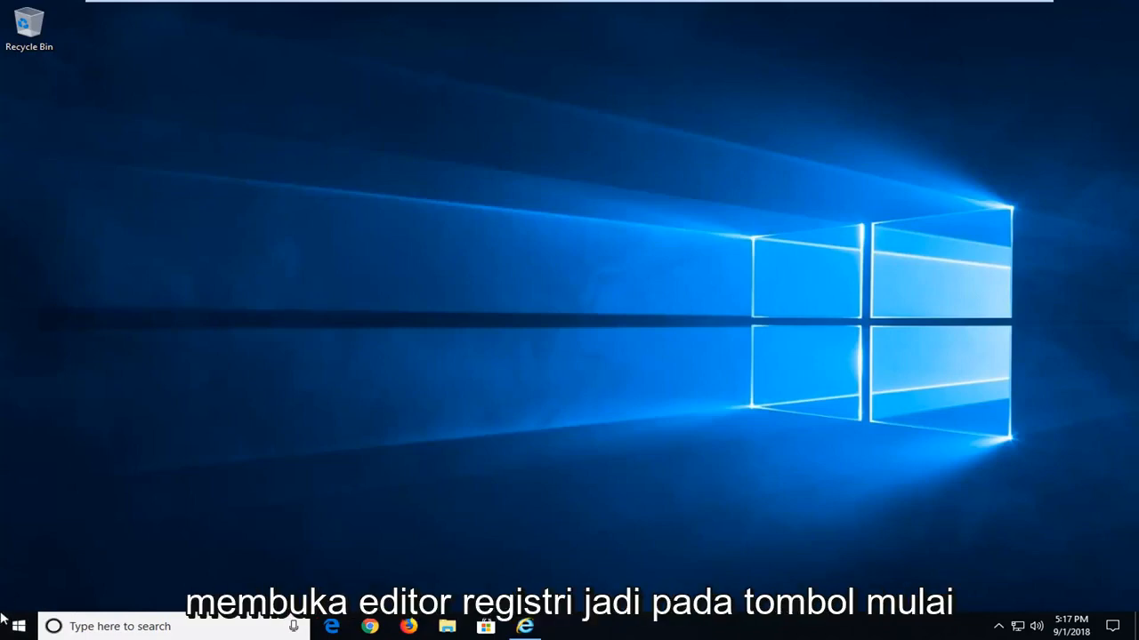
{"action": "left_click", "coordinate": [16, 626]}
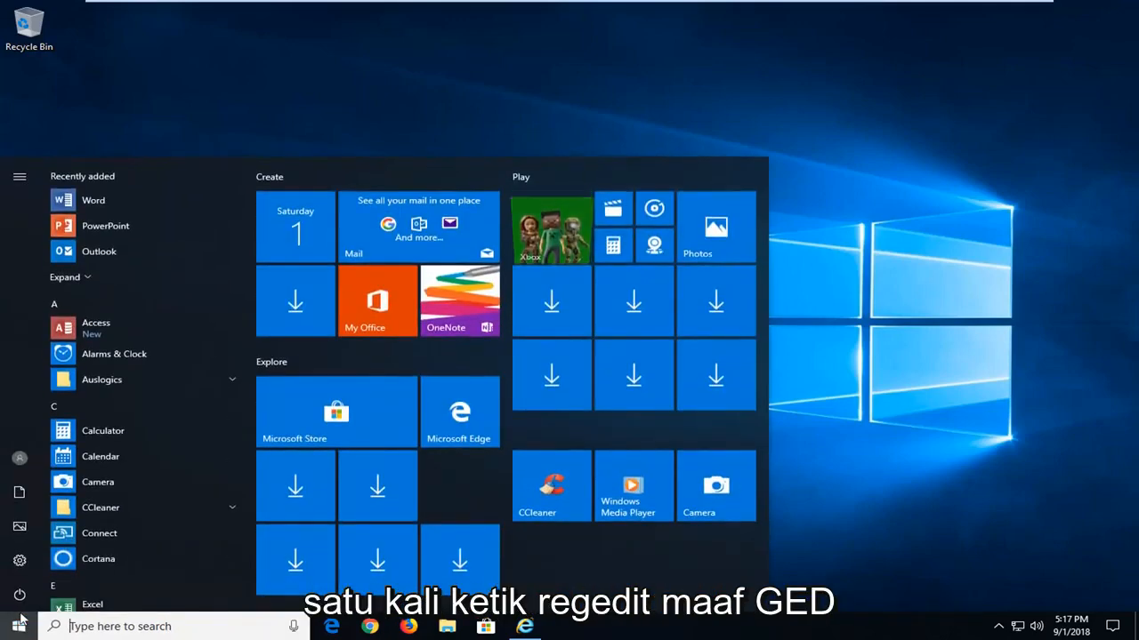
Search for regedit and run it as administrator, approving the UAC prompt
{"action": "type", "text": "regedit"}
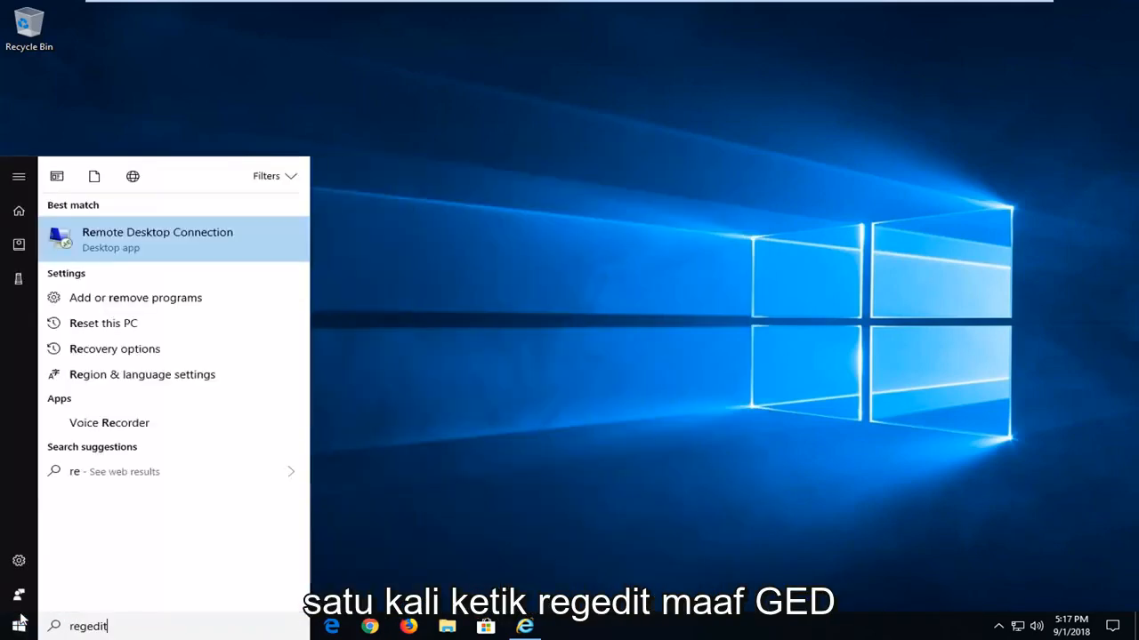
{"action": "type", "text": "regedit"}
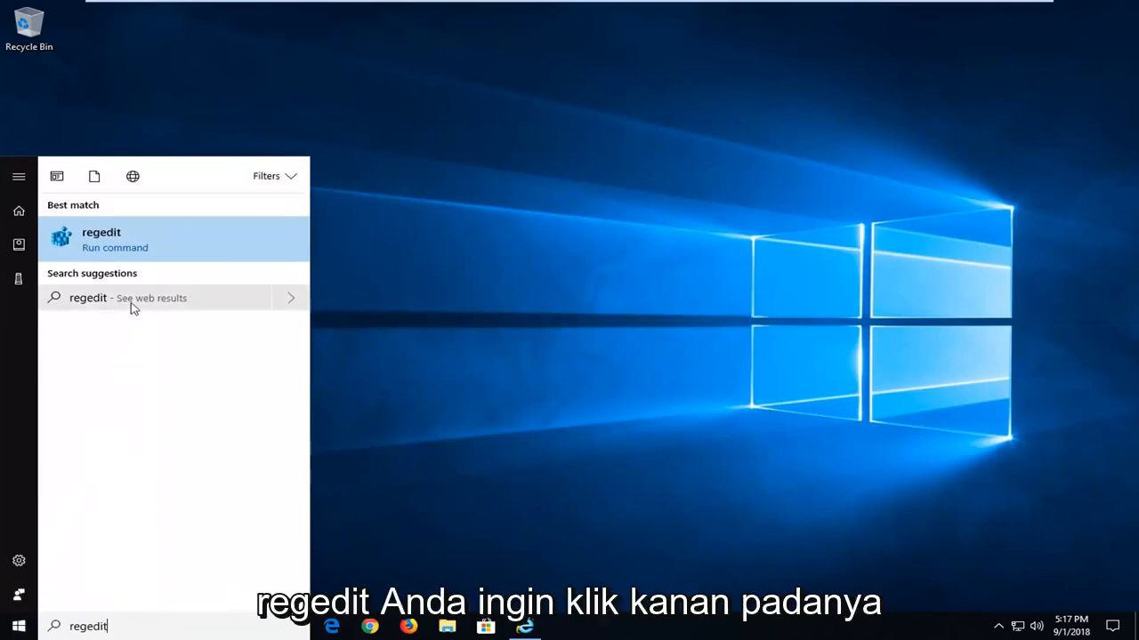
{"action": "mouse_move", "coordinate": [139, 247]}
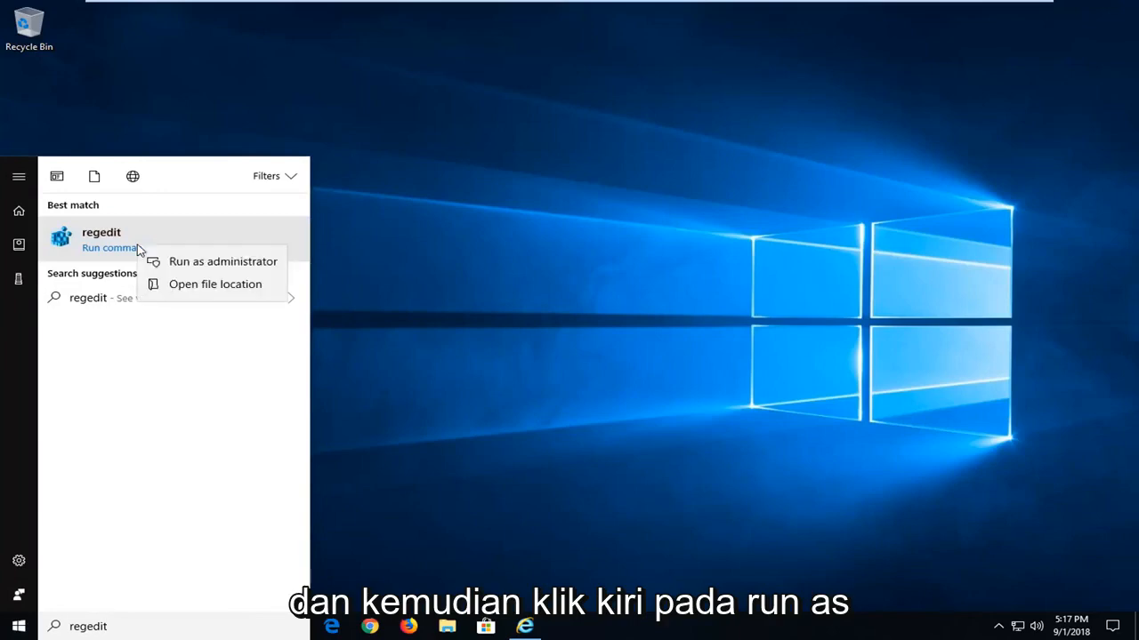
{"action": "left_click", "coordinate": [222, 260]}
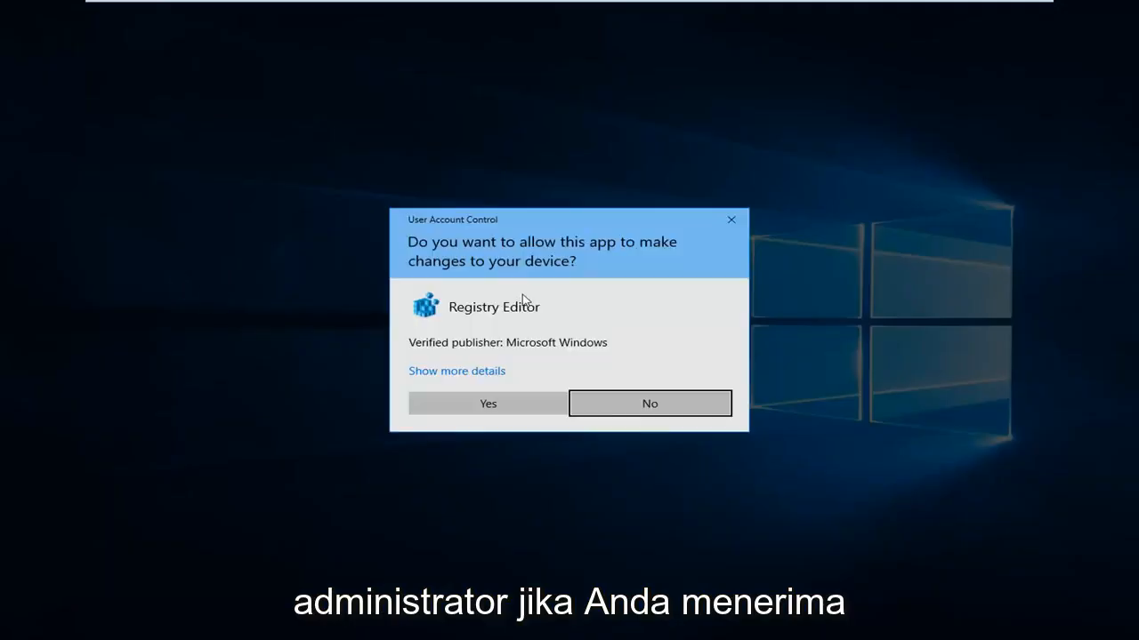
{"action": "left_click", "coordinate": [487, 402]}
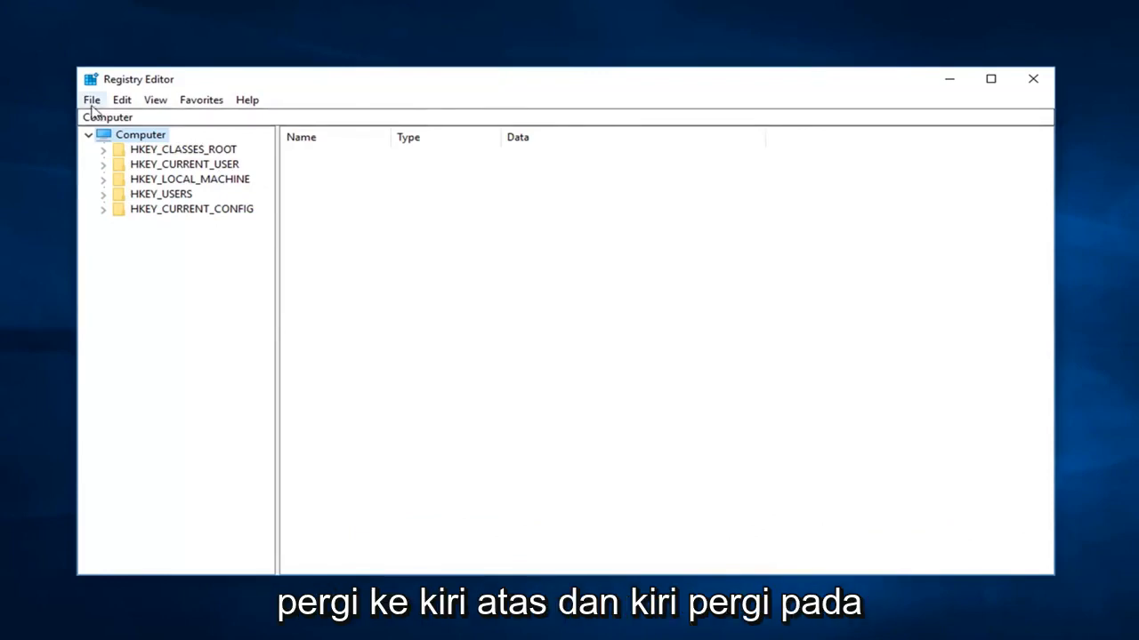
{"action": "left_click", "coordinate": [90, 99]}
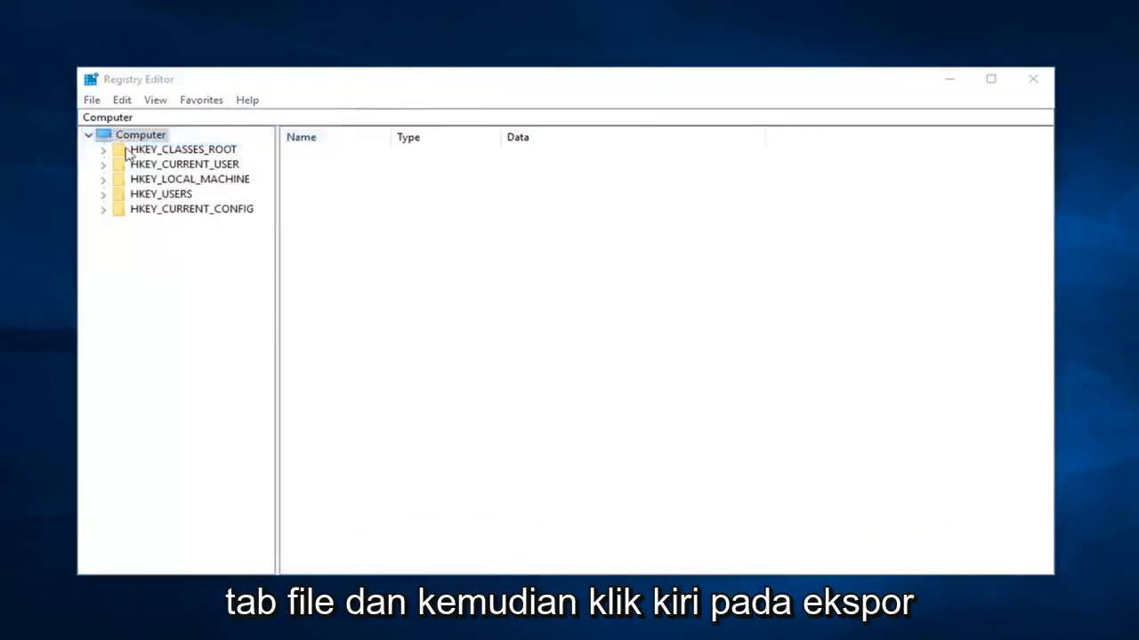
{"action": "left_click", "coordinate": [91, 99]}
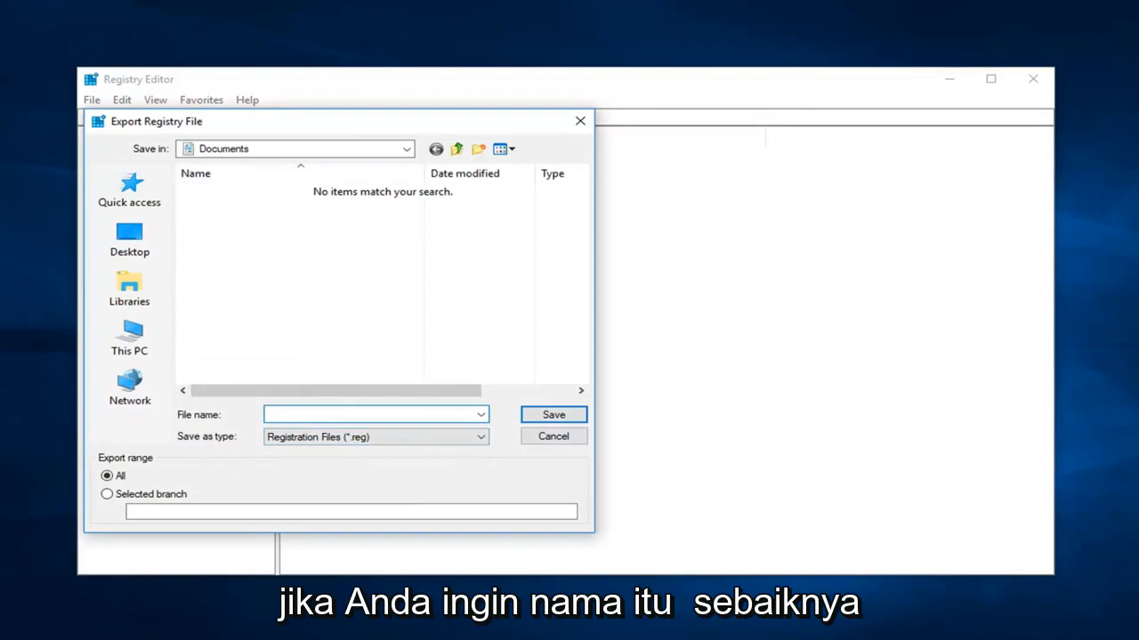
{"action": "left_click", "coordinate": [374, 414]}
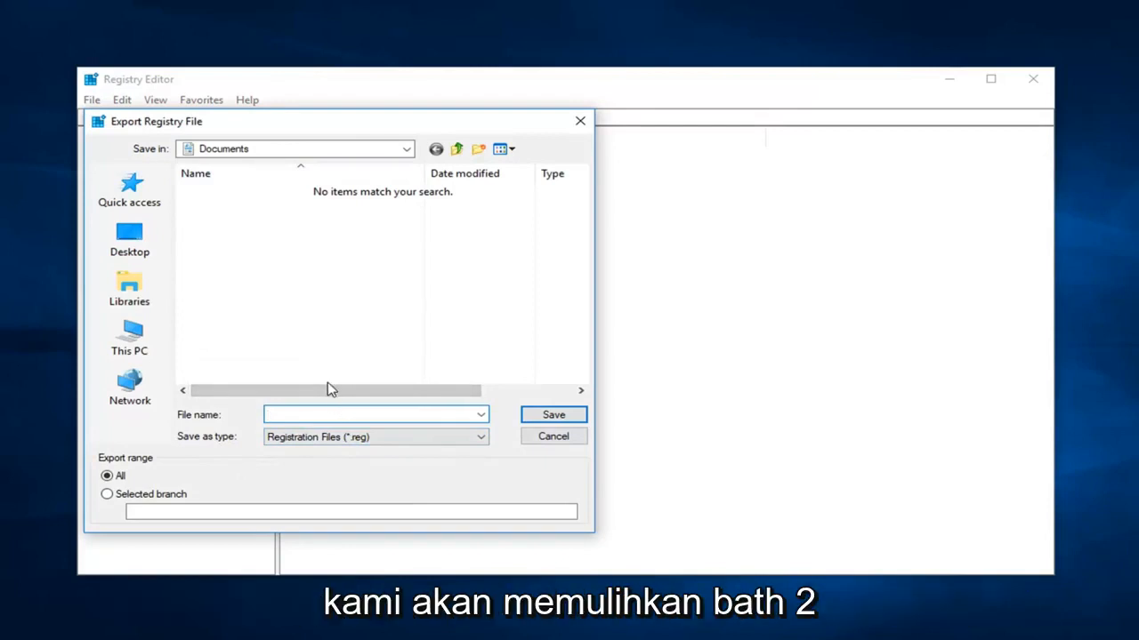
{"action": "left_click", "coordinate": [128, 238]}
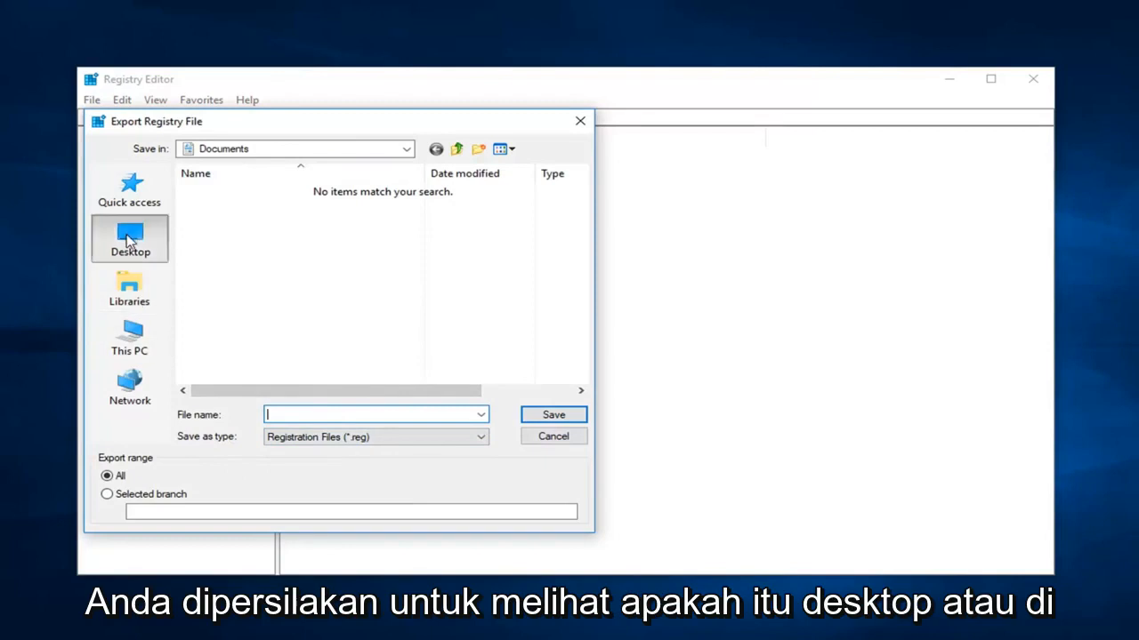
{"action": "left_click", "coordinate": [128, 238]}
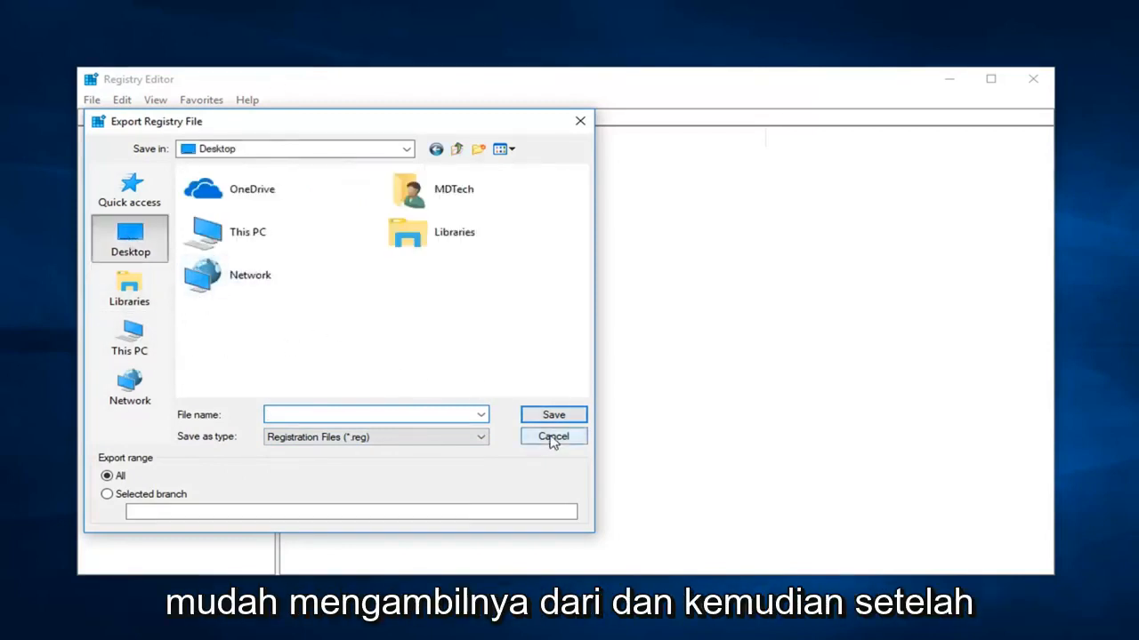
{"action": "left_click", "coordinate": [551, 435]}
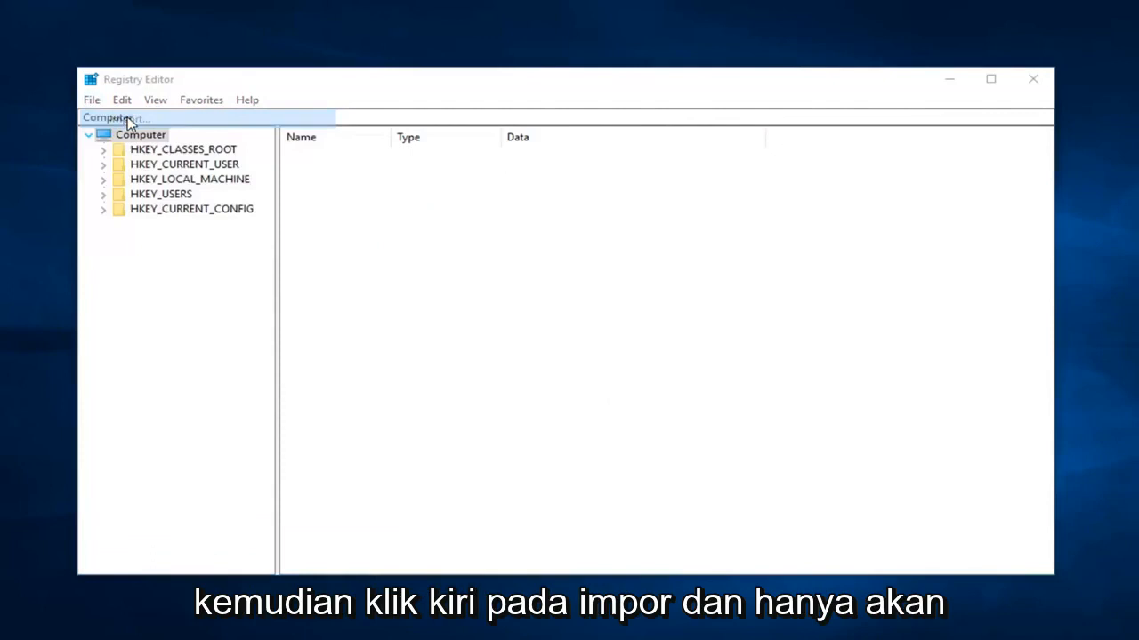
{"action": "left_click", "coordinate": [90, 99]}
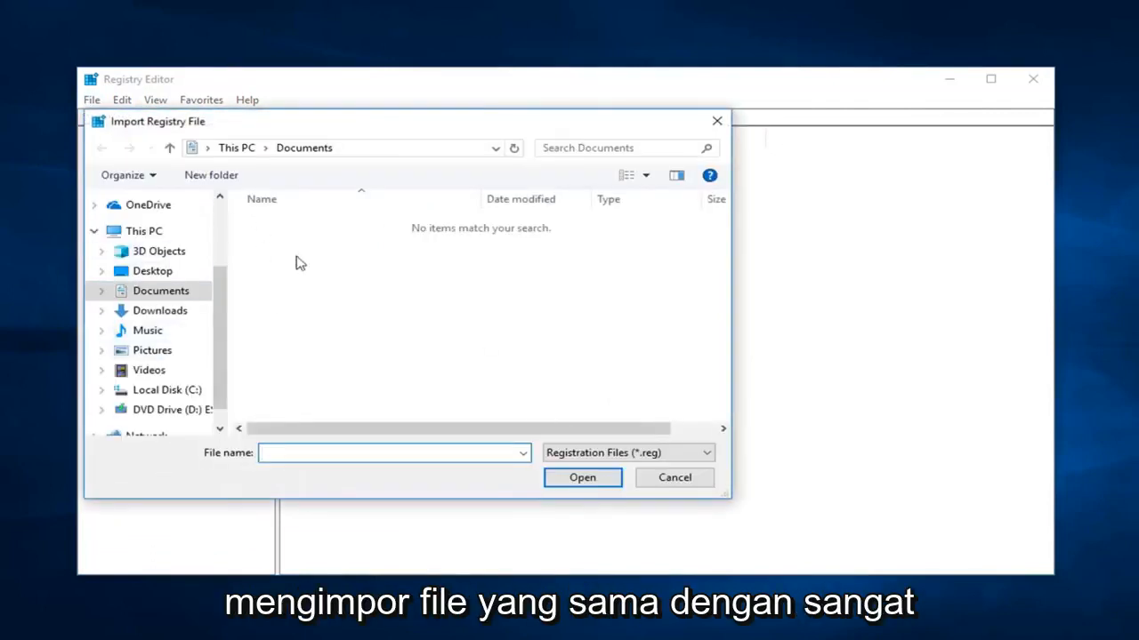
{"action": "left_click", "coordinate": [673, 477]}
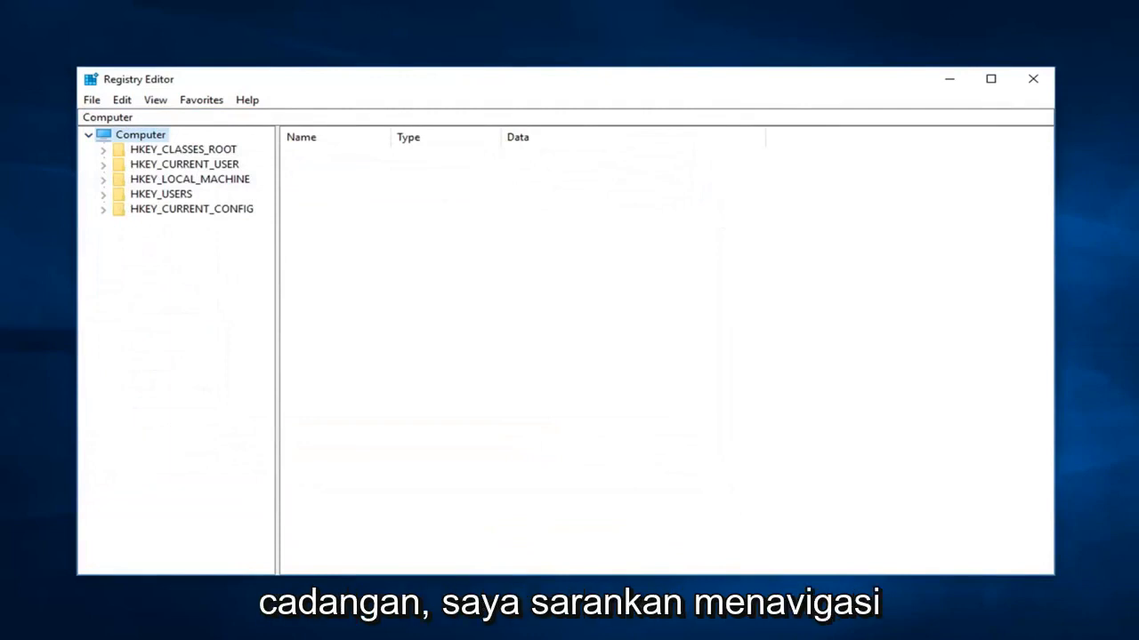
{"action": "mouse_move", "coordinate": [210, 182]}
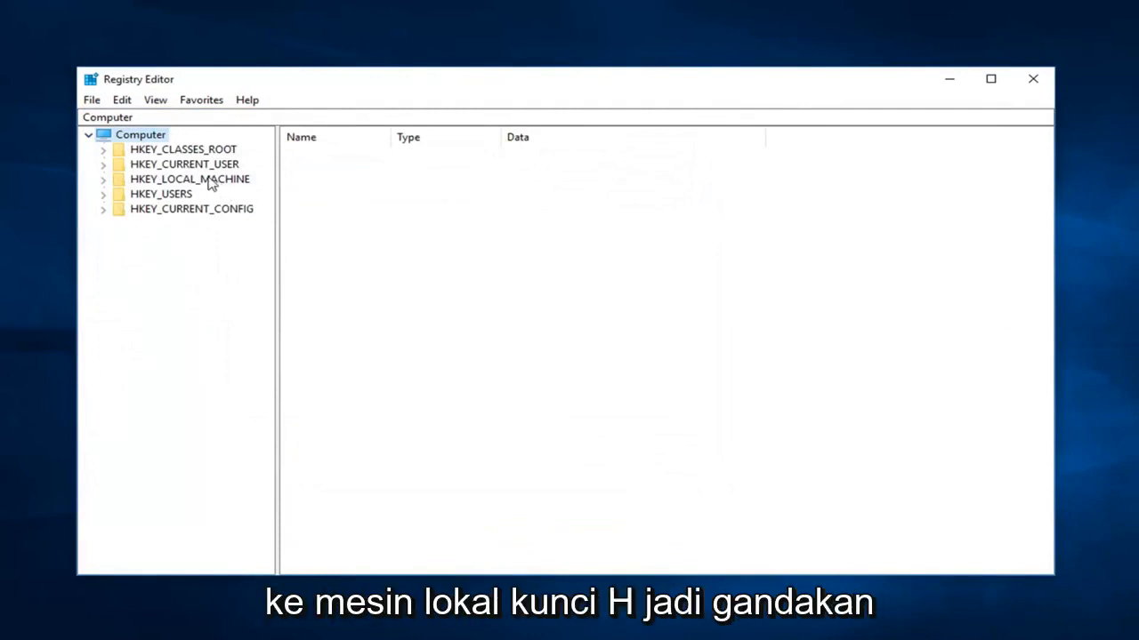
Expand HKEY_LOCAL_MACHINE\SOFTWARE\Microsoft in the registry tree
{"action": "left_click", "coordinate": [189, 178]}
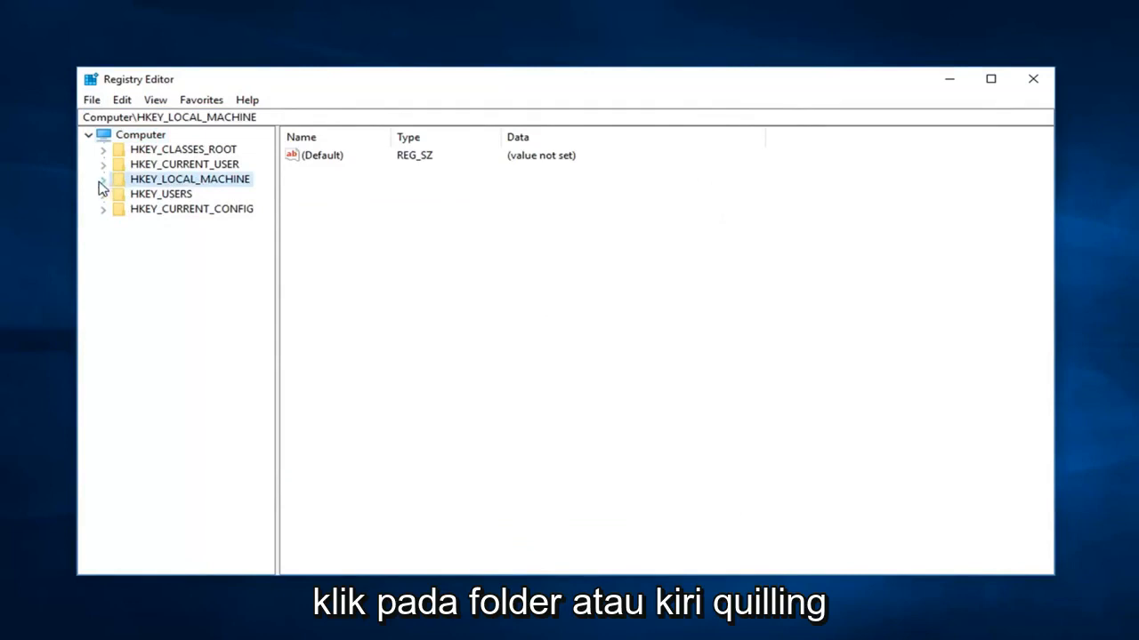
{"action": "left_click", "coordinate": [104, 177]}
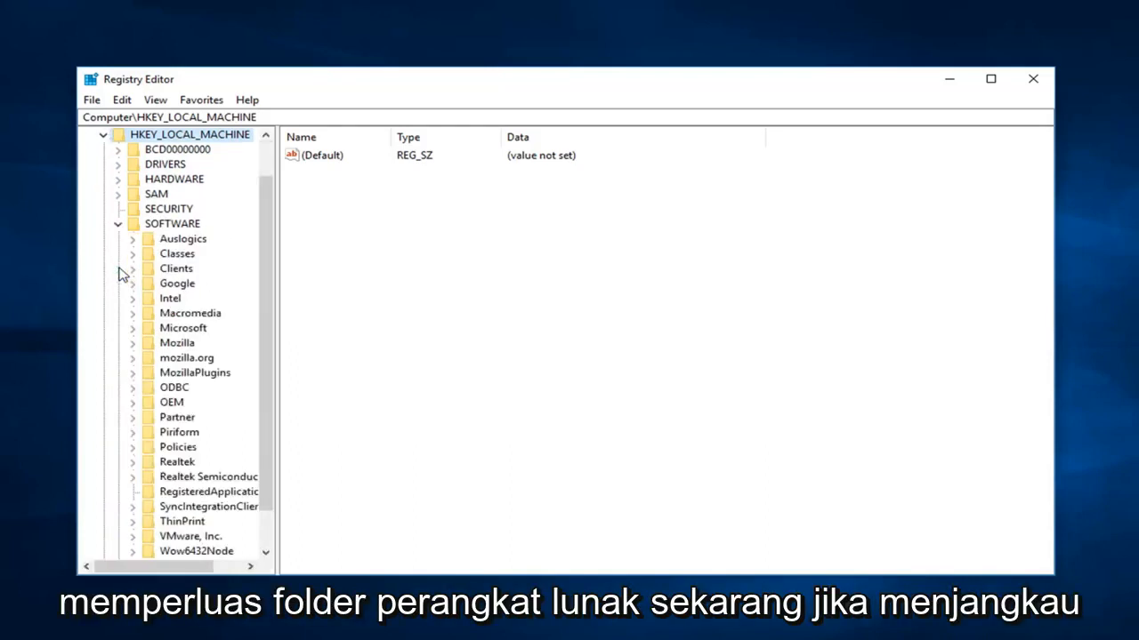
{"action": "scroll", "scroll_direction": "down", "scroll_amount": 3}
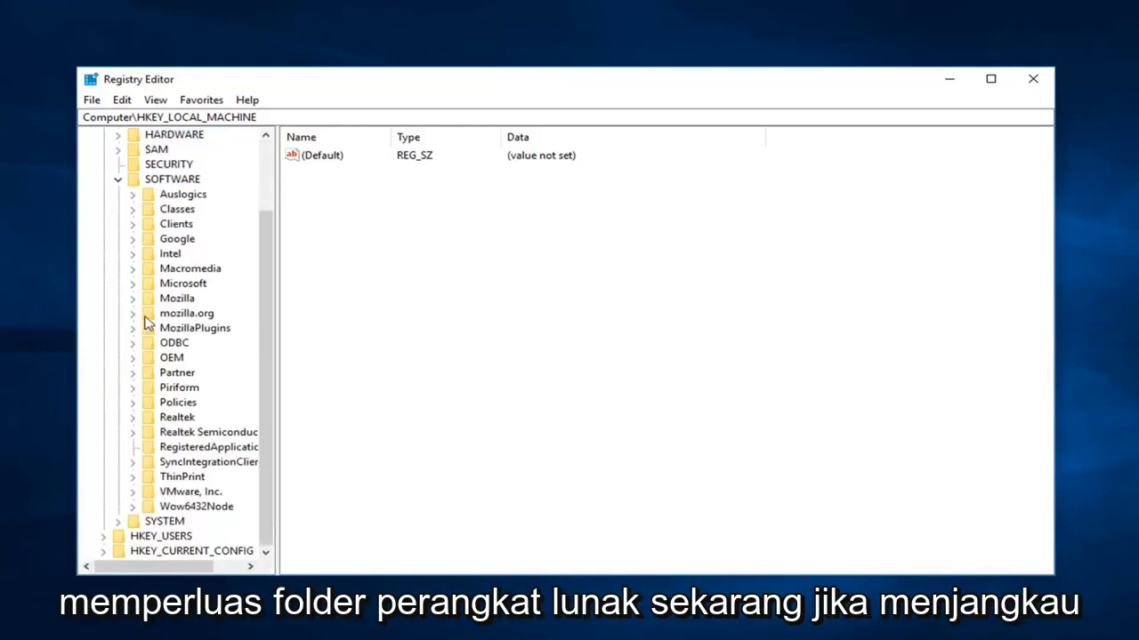
{"action": "left_click", "coordinate": [132, 283]}
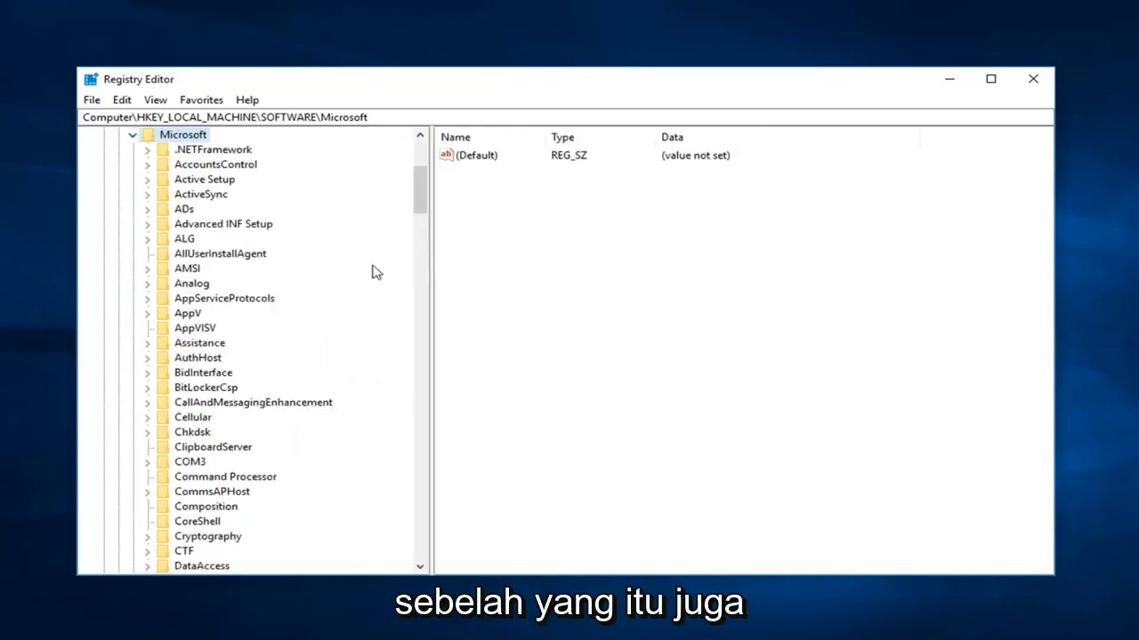
{"action": "scroll", "scroll_direction": "down", "scroll_amount": 3}
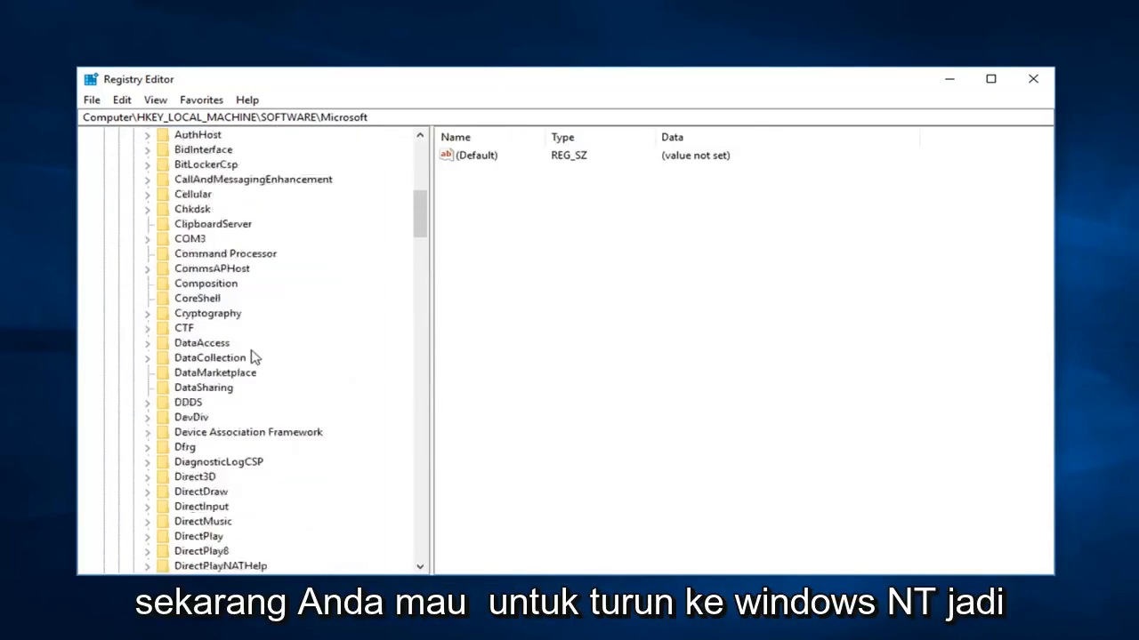
{"action": "scroll", "scroll_direction": "down", "scroll_amount": 3}
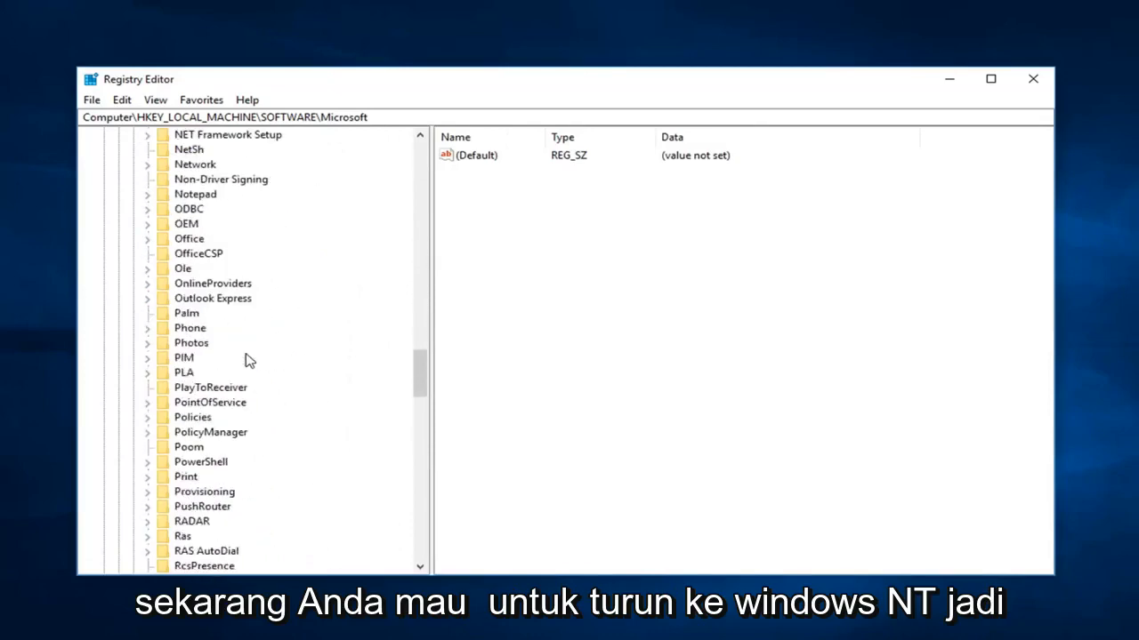
{"action": "scroll", "scroll_direction": "down", "scroll_amount": 3}
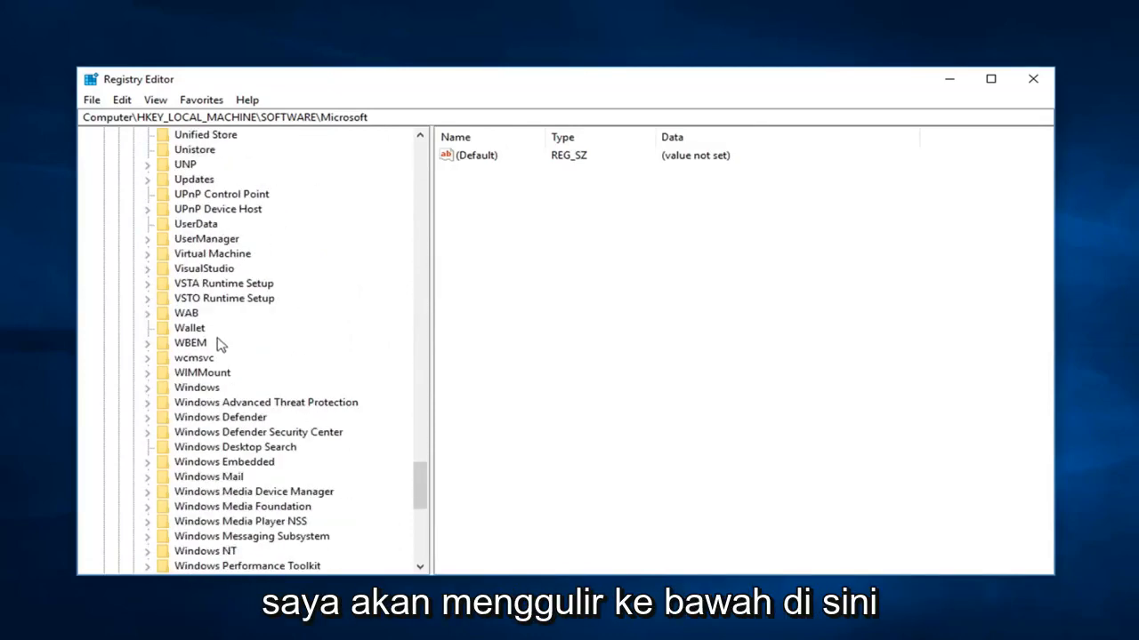
{"action": "mouse_move", "coordinate": [212, 527]}
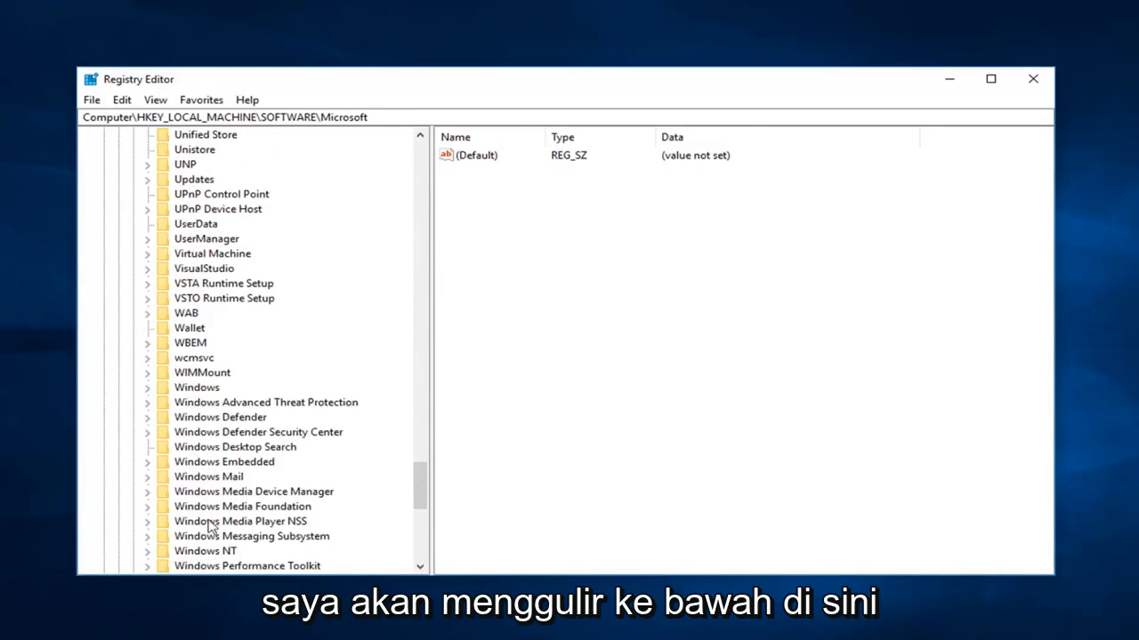
Expand Windows NT\CurrentVersion\ProfileList and select the S-1-5-18 profile key
{"action": "left_click", "coordinate": [207, 416]}
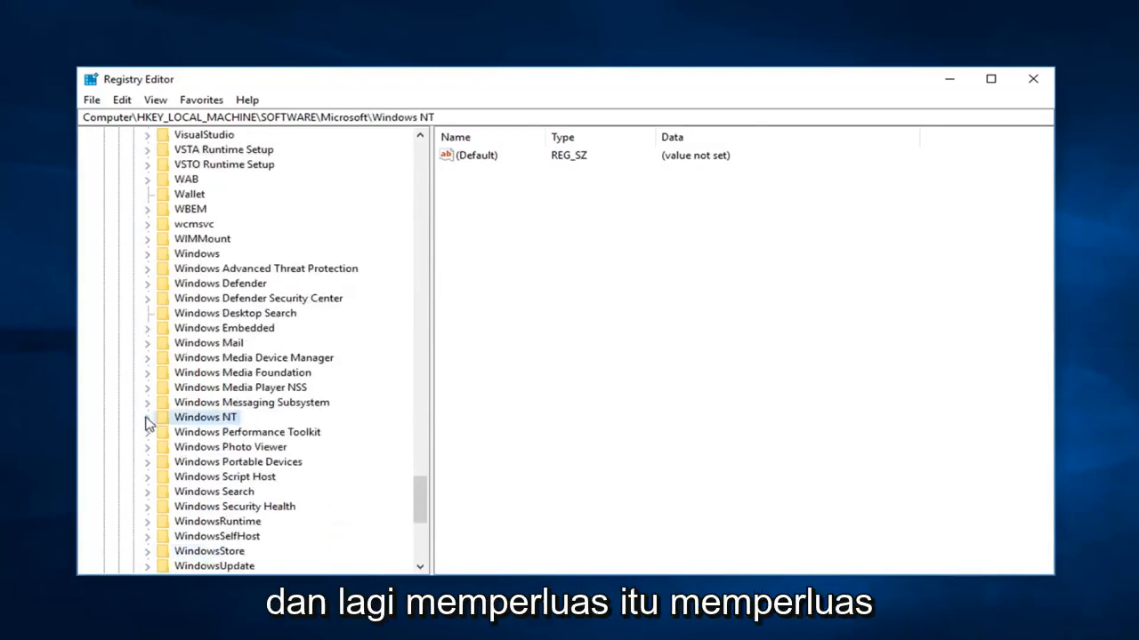
{"action": "left_click", "coordinate": [146, 417]}
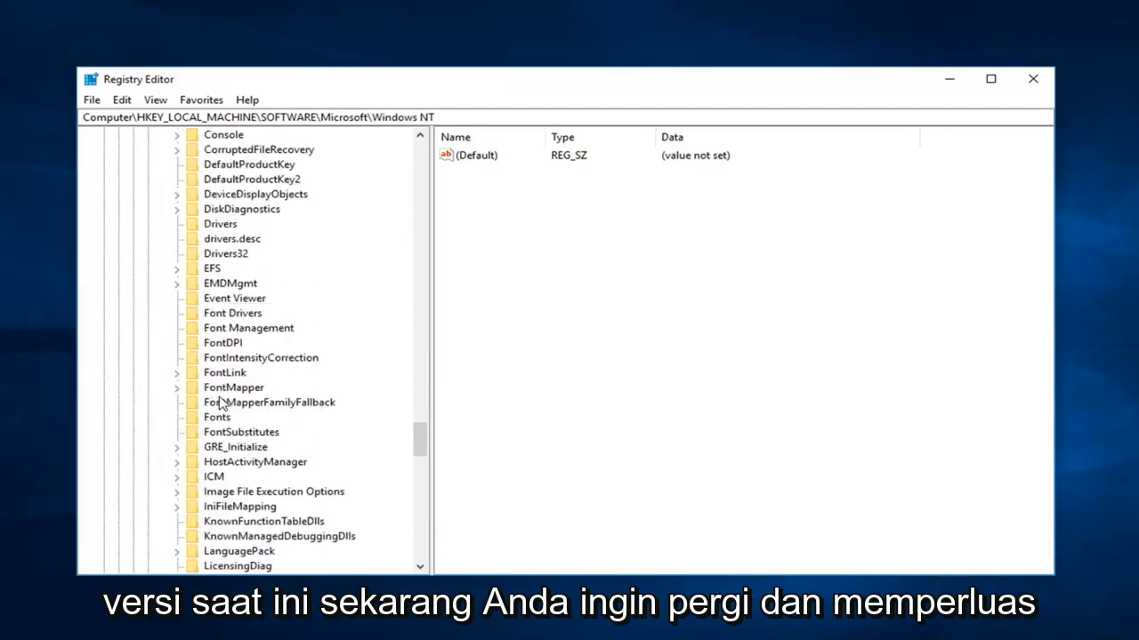
{"action": "mouse_move", "coordinate": [222, 406]}
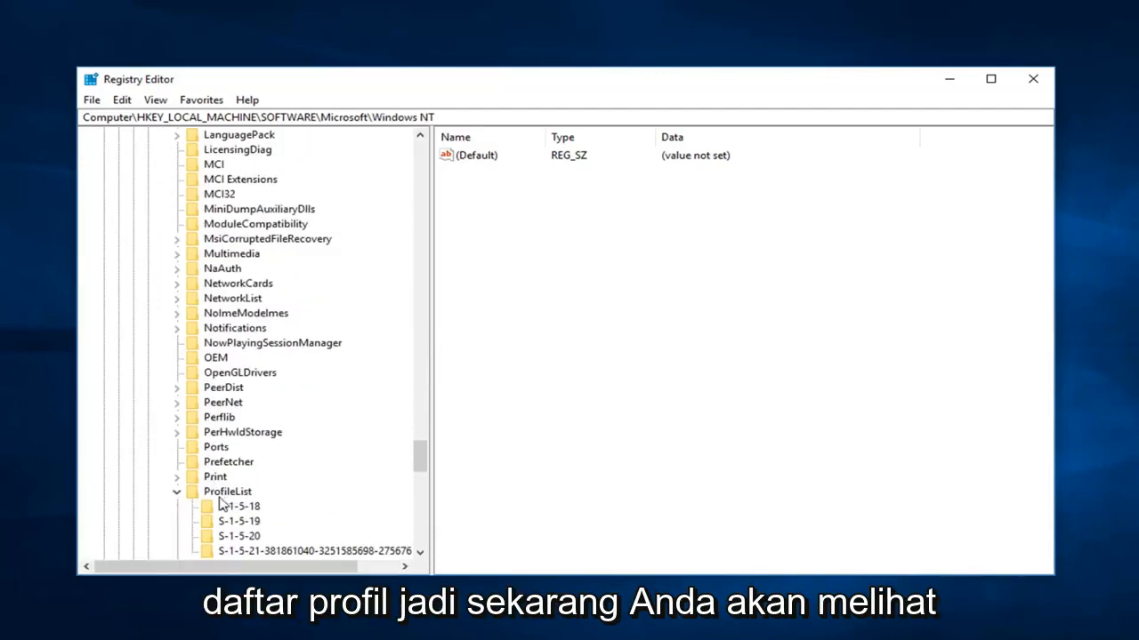
{"action": "scroll", "scroll_direction": "down", "scroll_amount": 3}
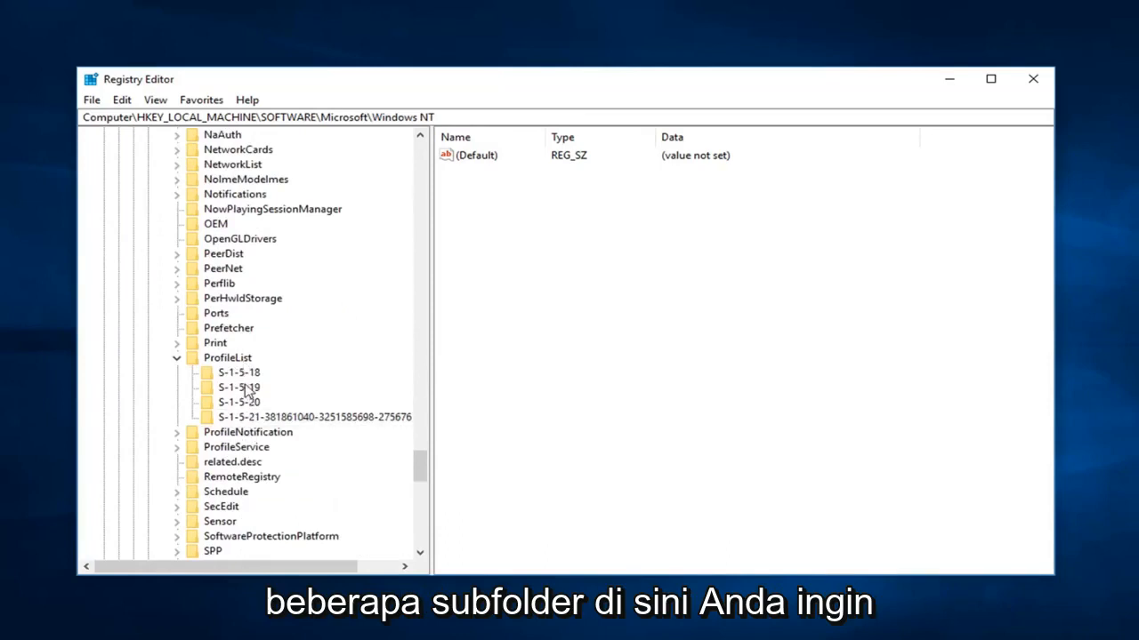
{"action": "left_click", "coordinate": [239, 372]}
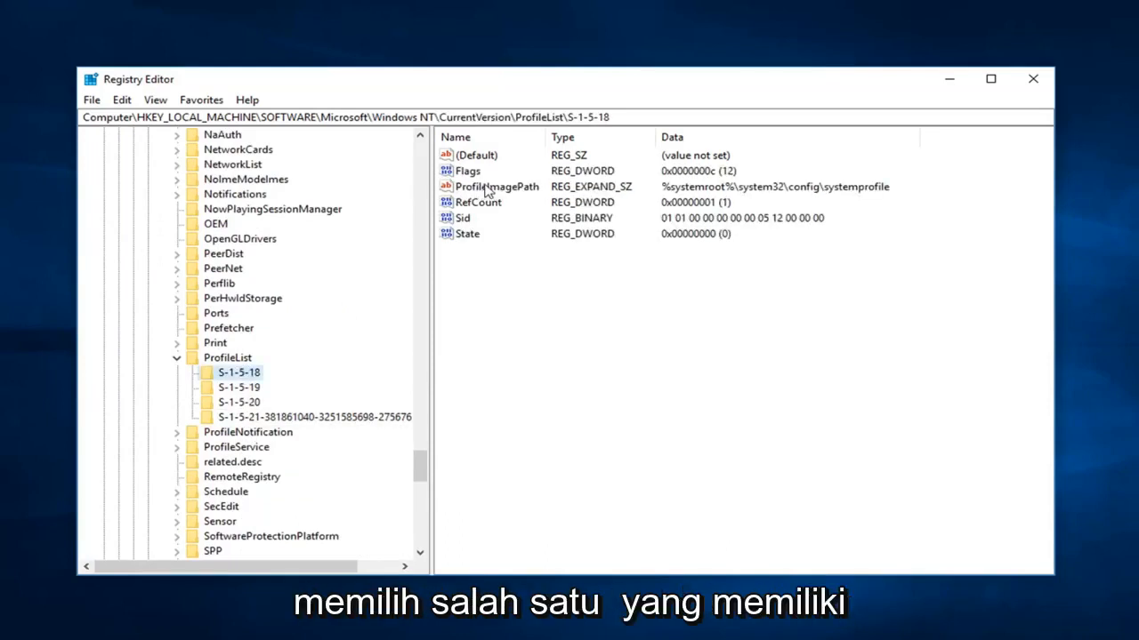
{"action": "mouse_move", "coordinate": [524, 194]}
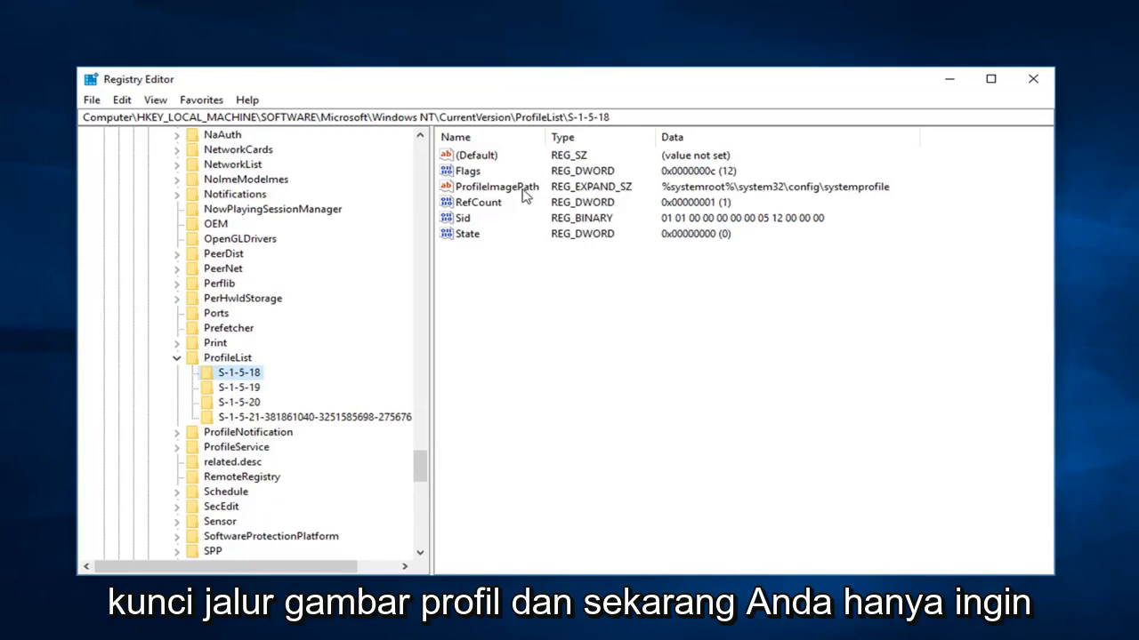
{"action": "mouse_move", "coordinate": [472, 212]}
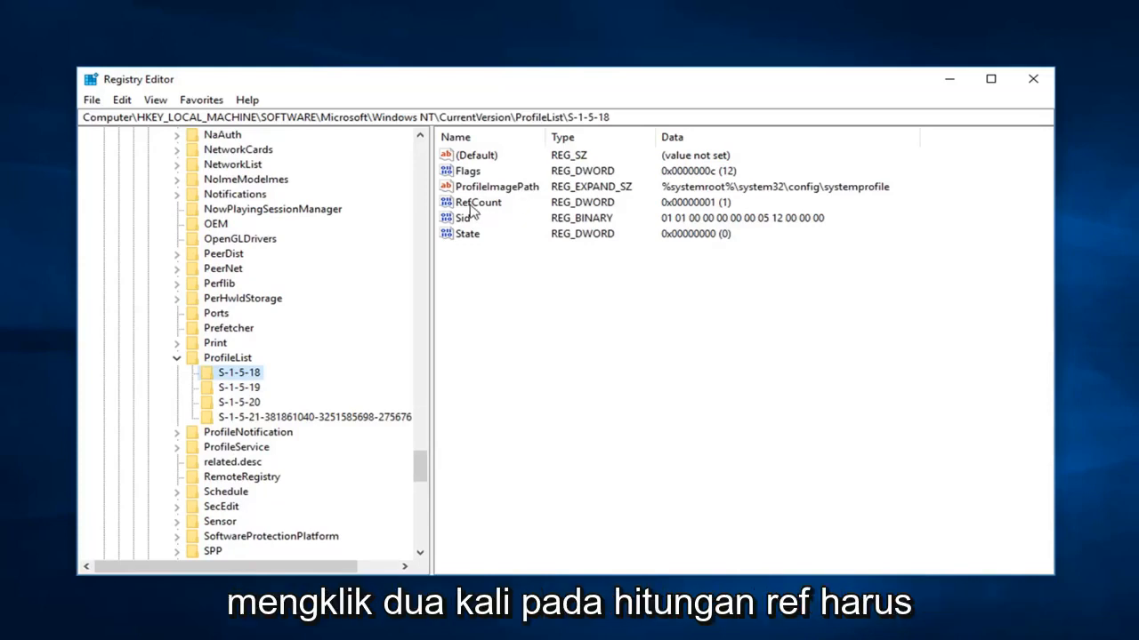
Change the S-1-5-18 RefCount value data from 1 to 0 and close Registry Editor
{"action": "double_click", "coordinate": [477, 203]}
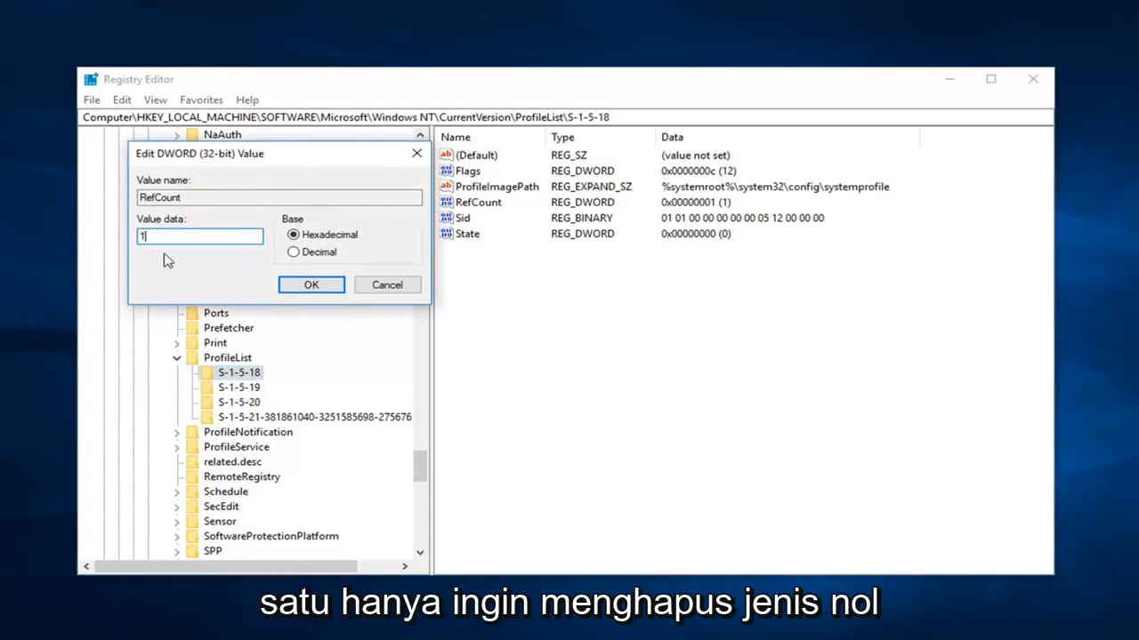
{"action": "type", "text": "0"}
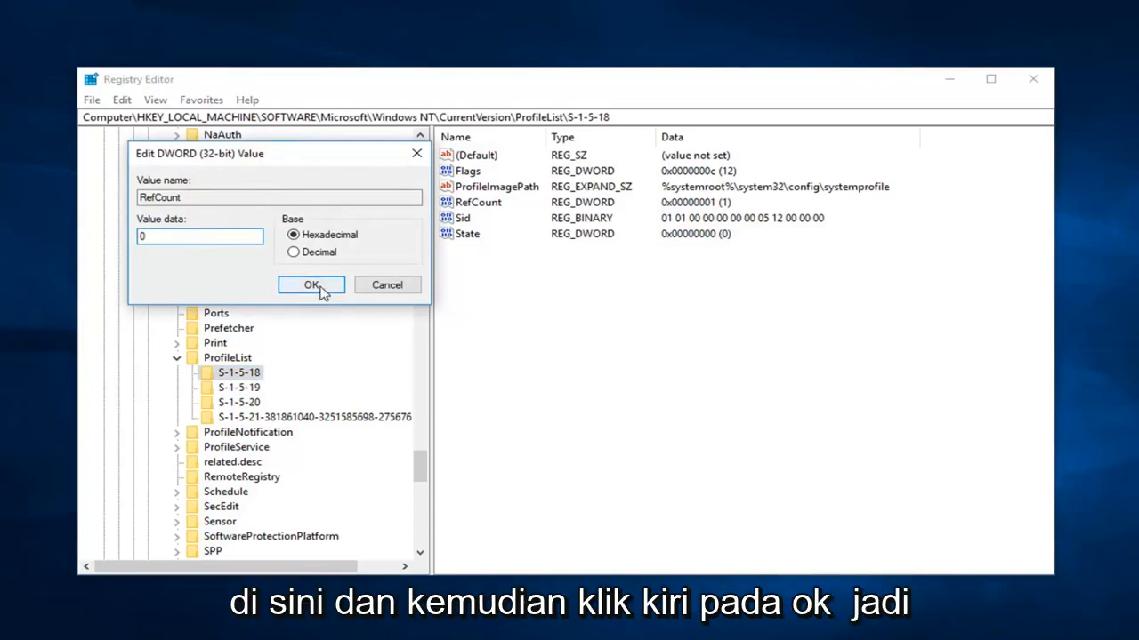
{"action": "left_click", "coordinate": [310, 285]}
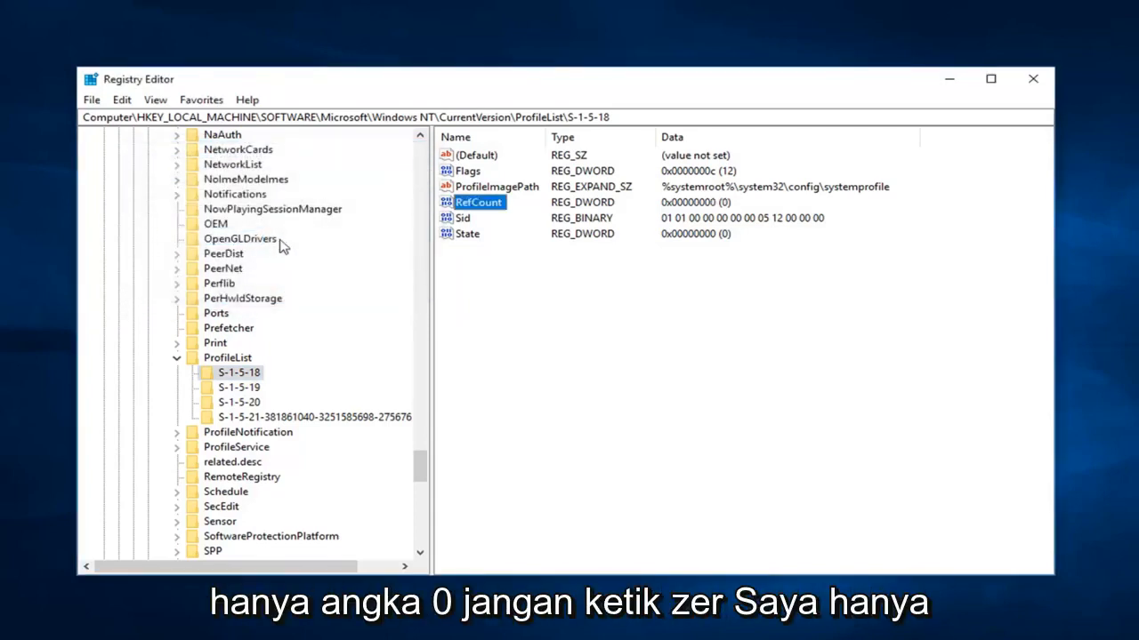
{"action": "mouse_move", "coordinate": [283, 256]}
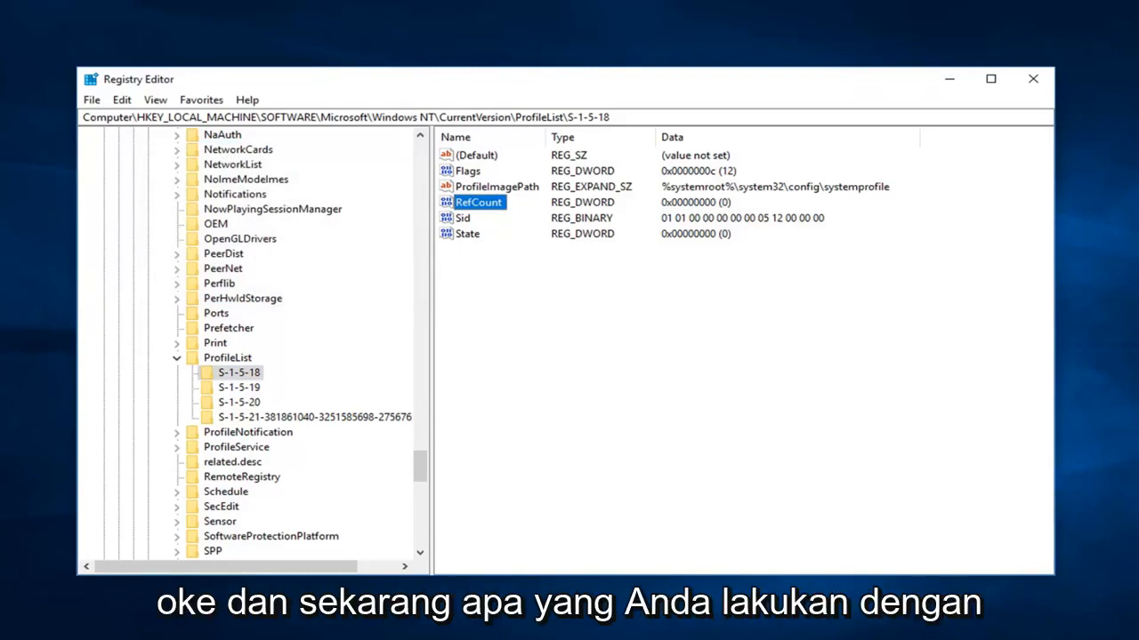
{"action": "left_click", "coordinate": [1032, 78]}
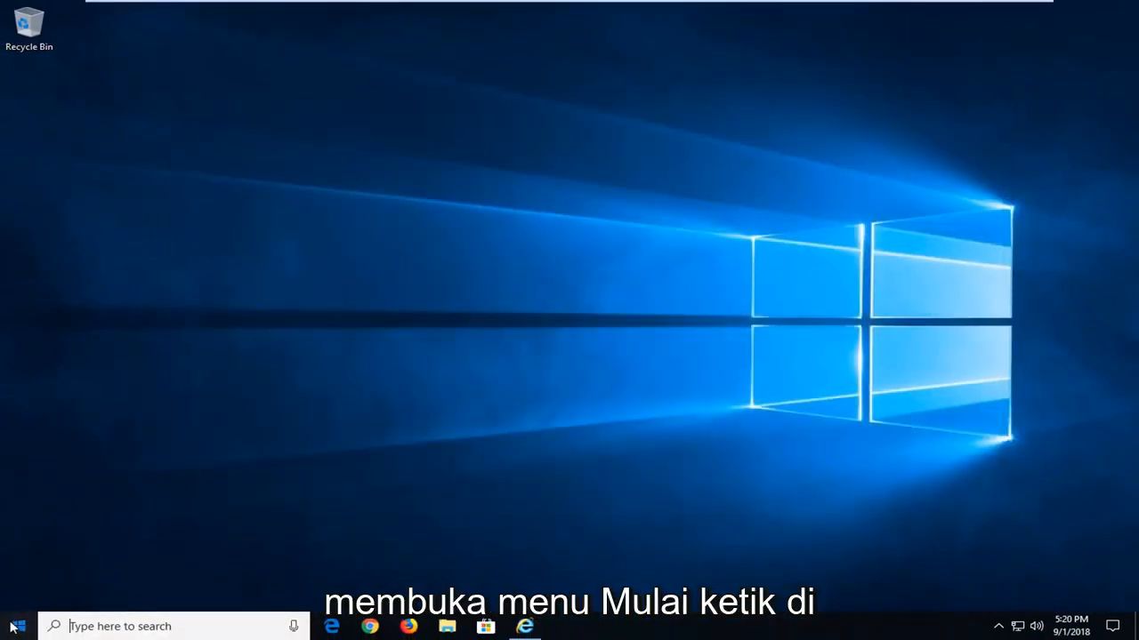
Search Start for windows updates and launch the Check for updates settings page
{"action": "type", "text": "windows updates"}
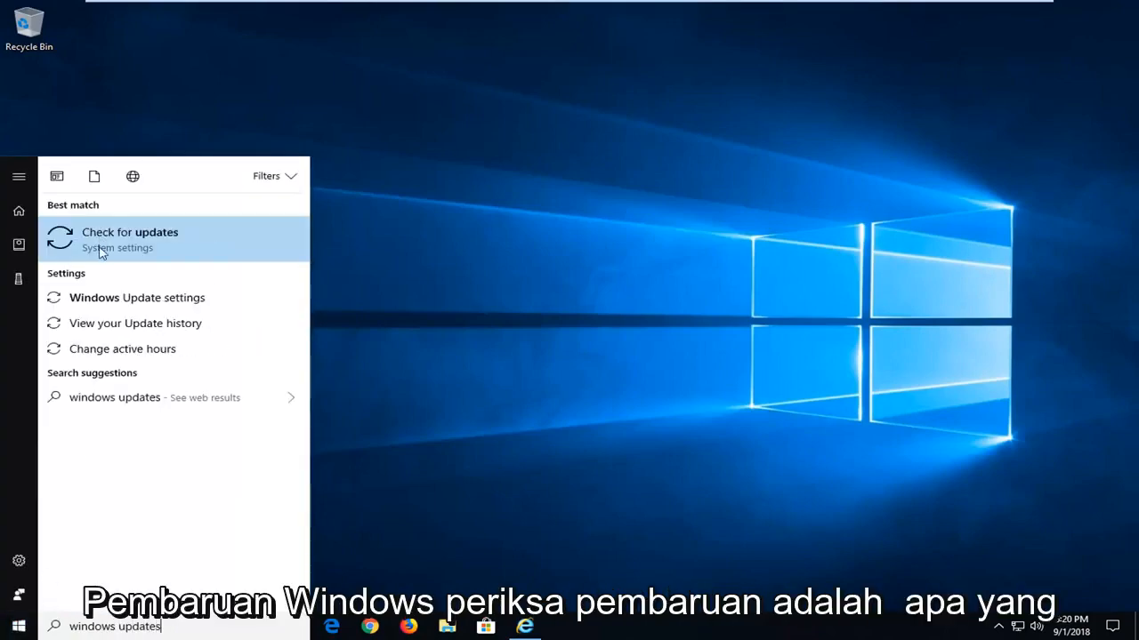
{"action": "left_click", "coordinate": [130, 238]}
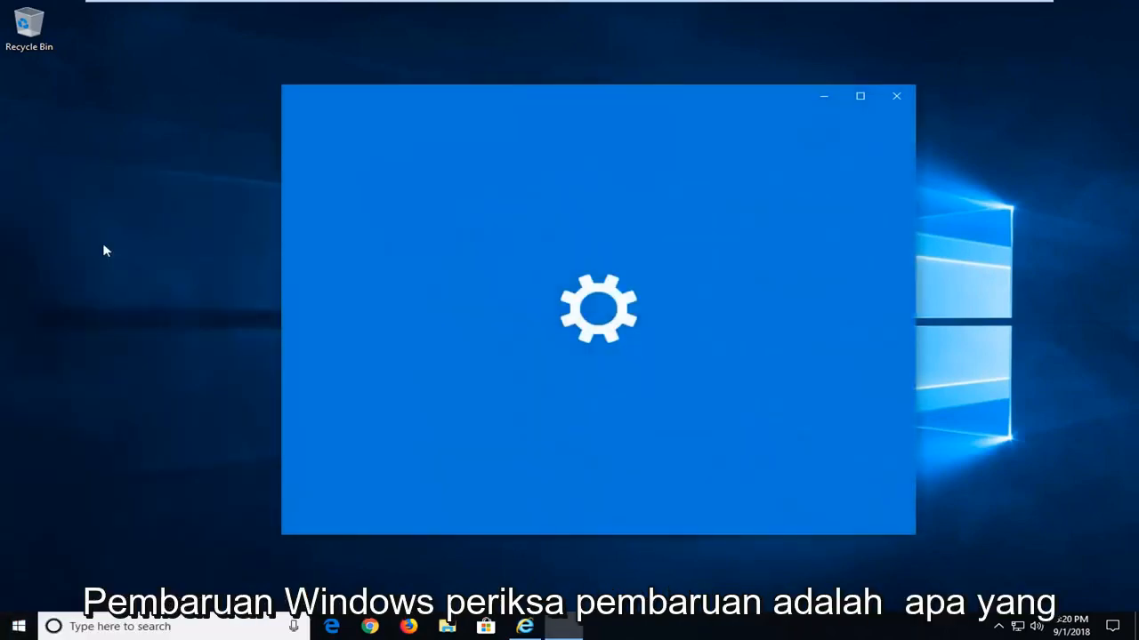